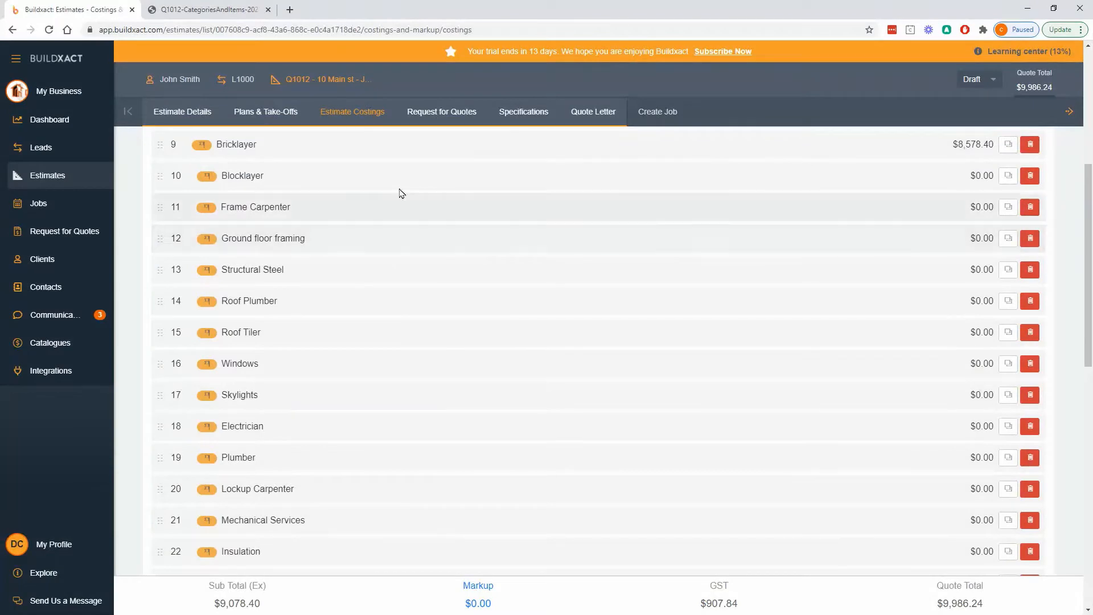
Step: Expand the Bricklayer category and scroll down to its Bricks and Bricks labour lines
left_click(237, 144)
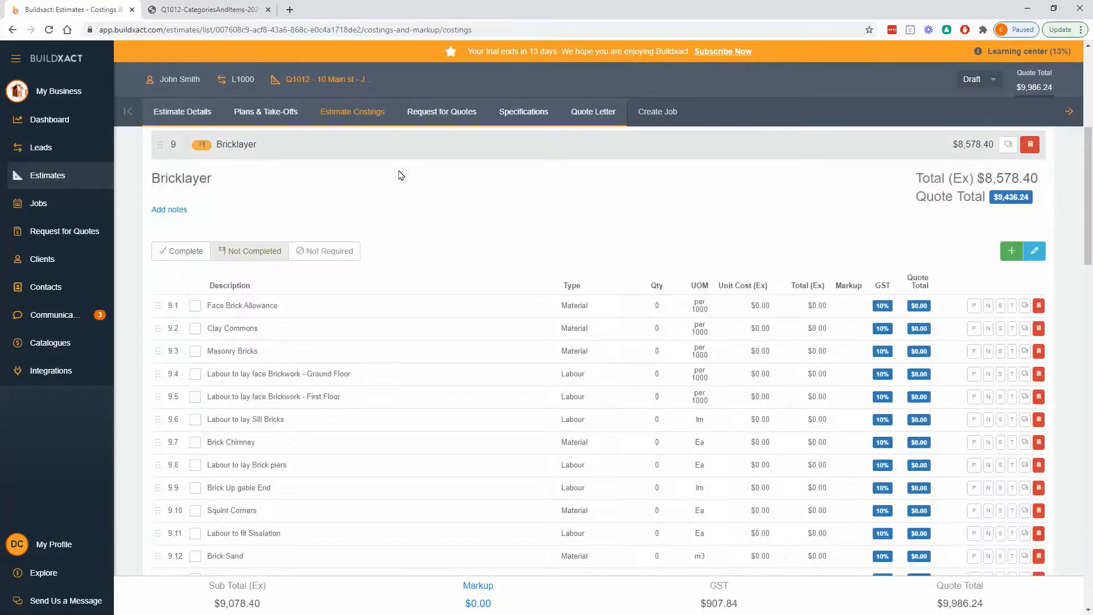
scroll("down", 3)
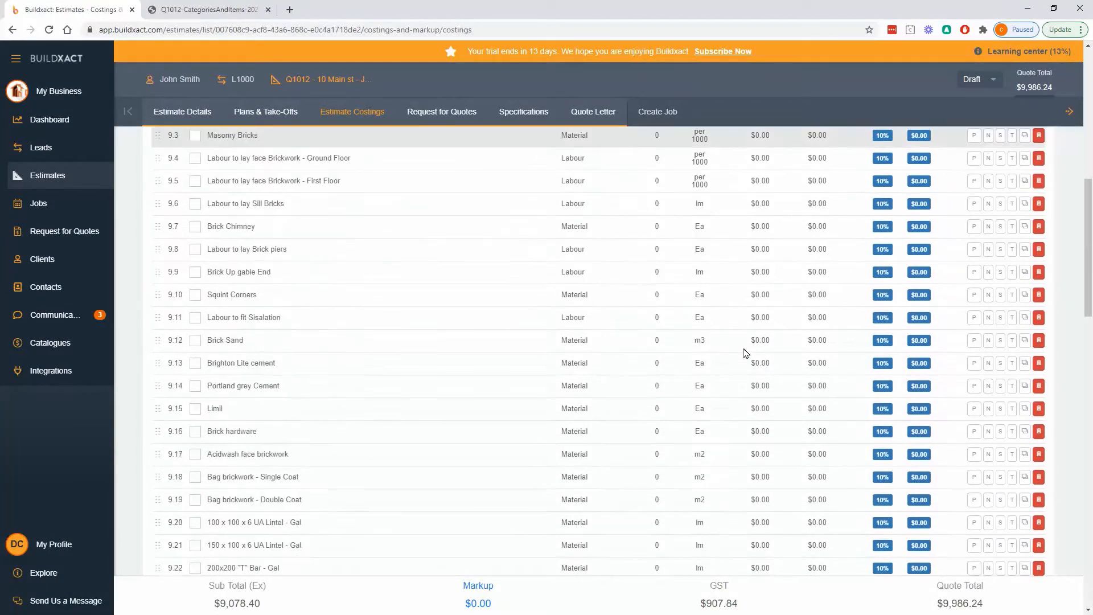
scroll("down", 3)
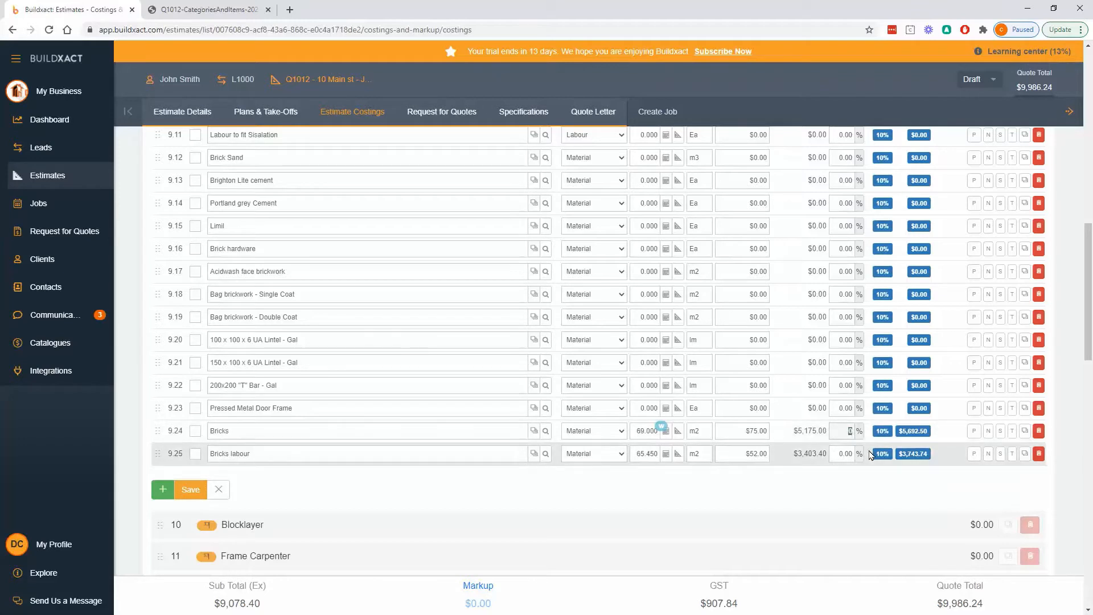
Step: Try 20 in the Bricklayer header's + Markup % field, then leave the category markup empty
type("20")
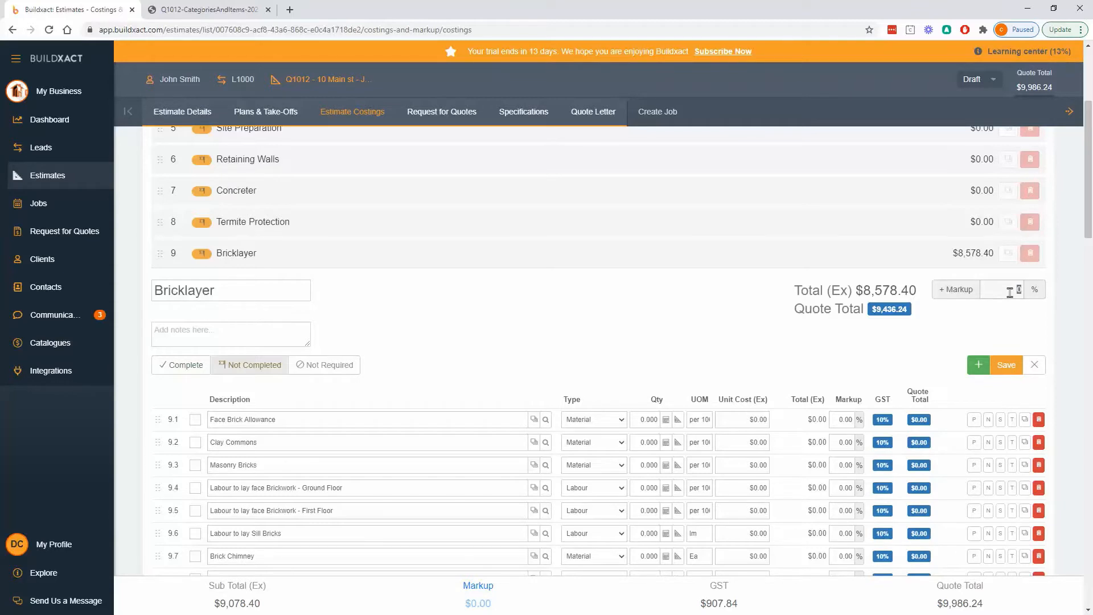
type("20")
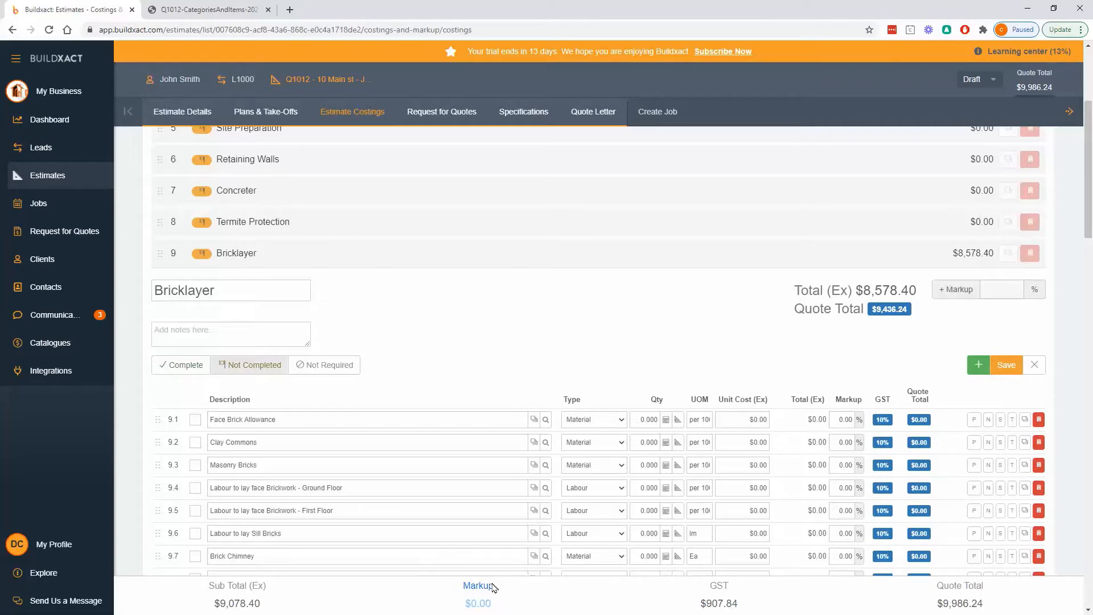
mouse_move(478, 586)
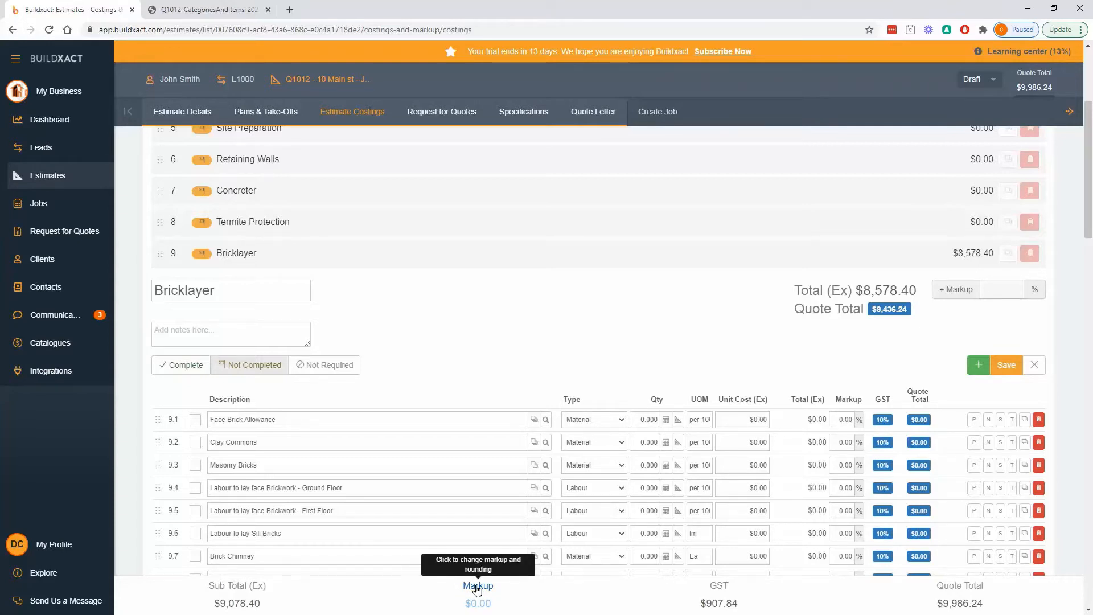
Step: In Markup & Rounding, enter breakdown rows Markup 20%, Contingency 2% and Overhead 2%
left_click(478, 586)
type("Makrup")
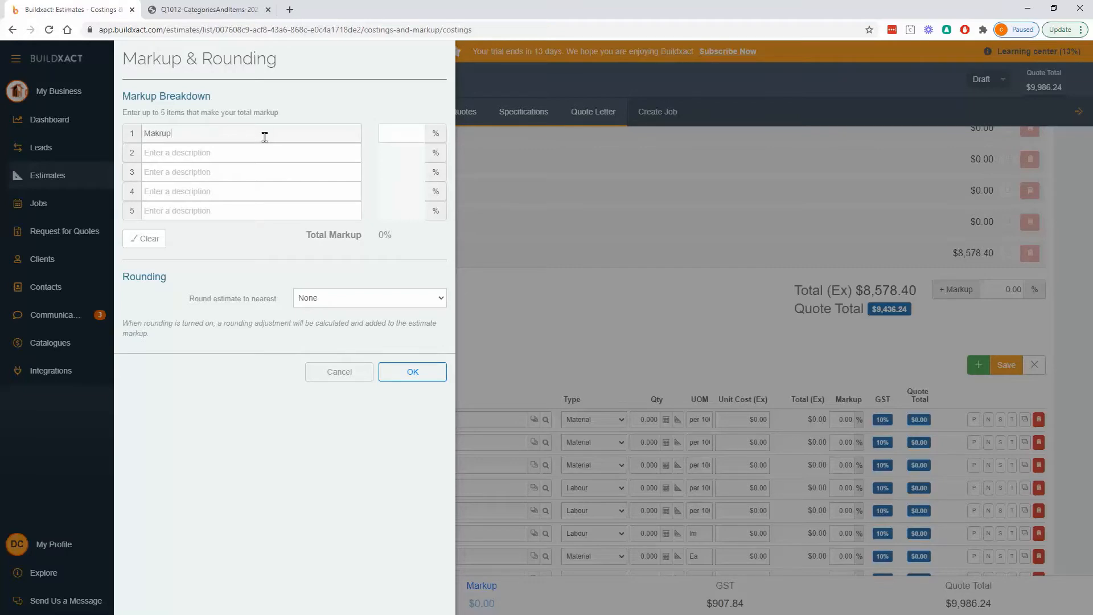
key("Backspace")
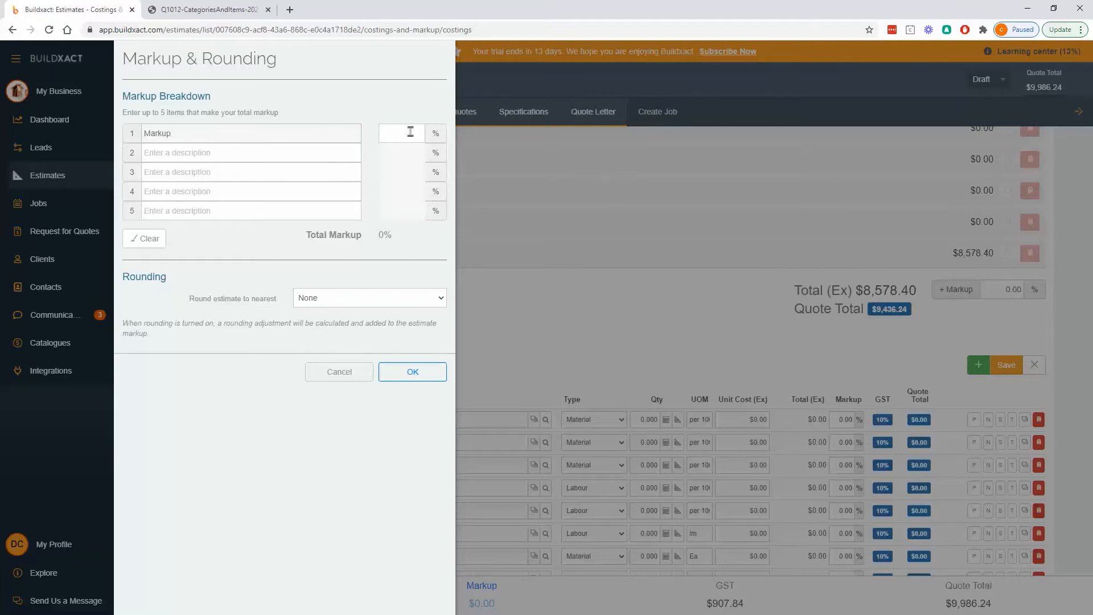
type("20")
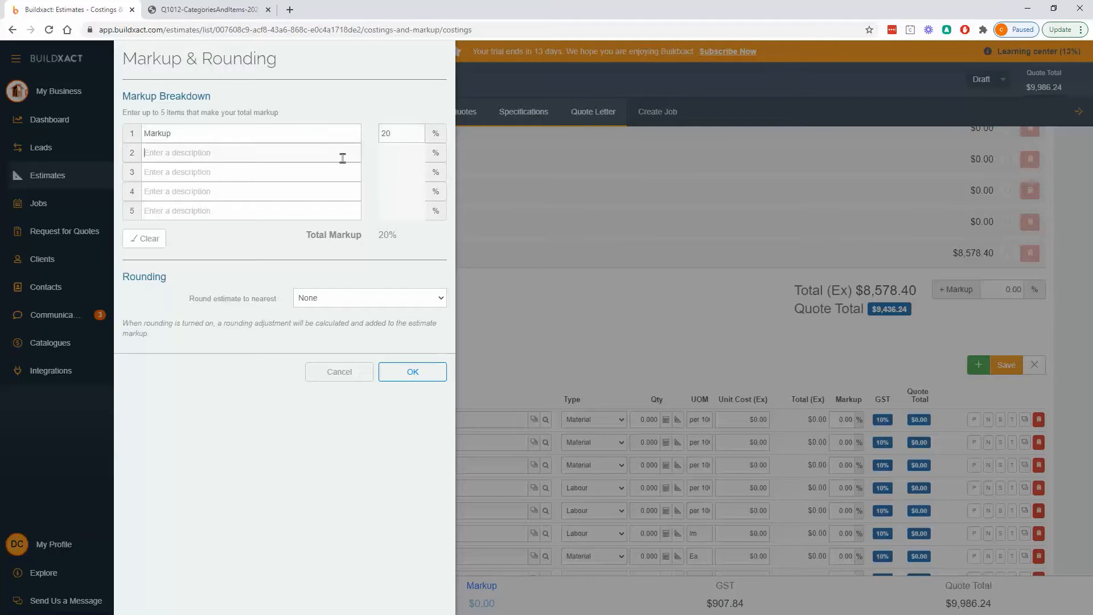
type("Contingency")
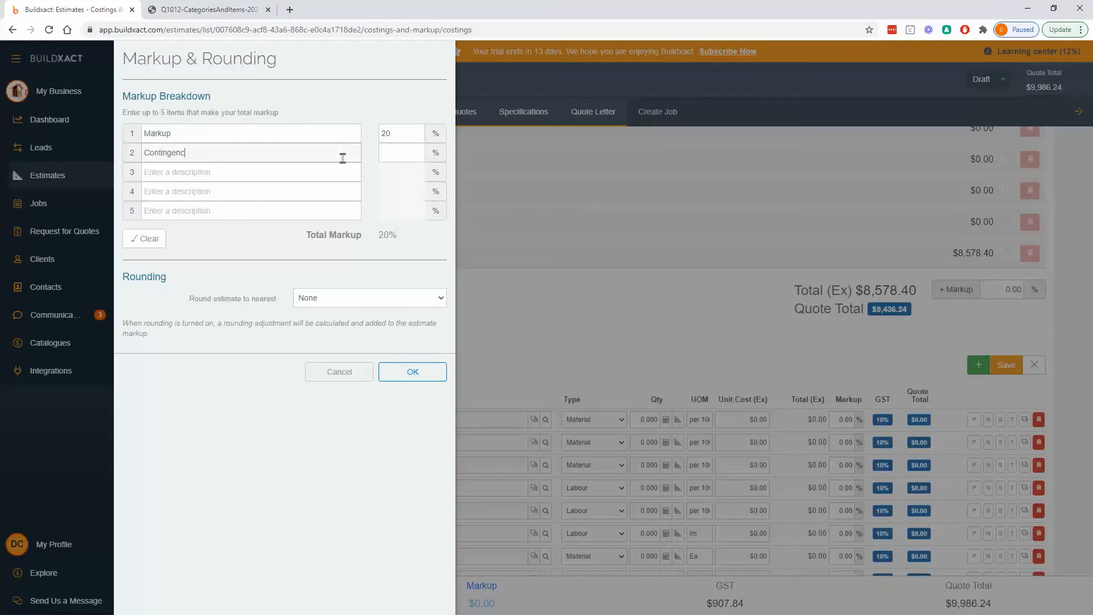
type("2")
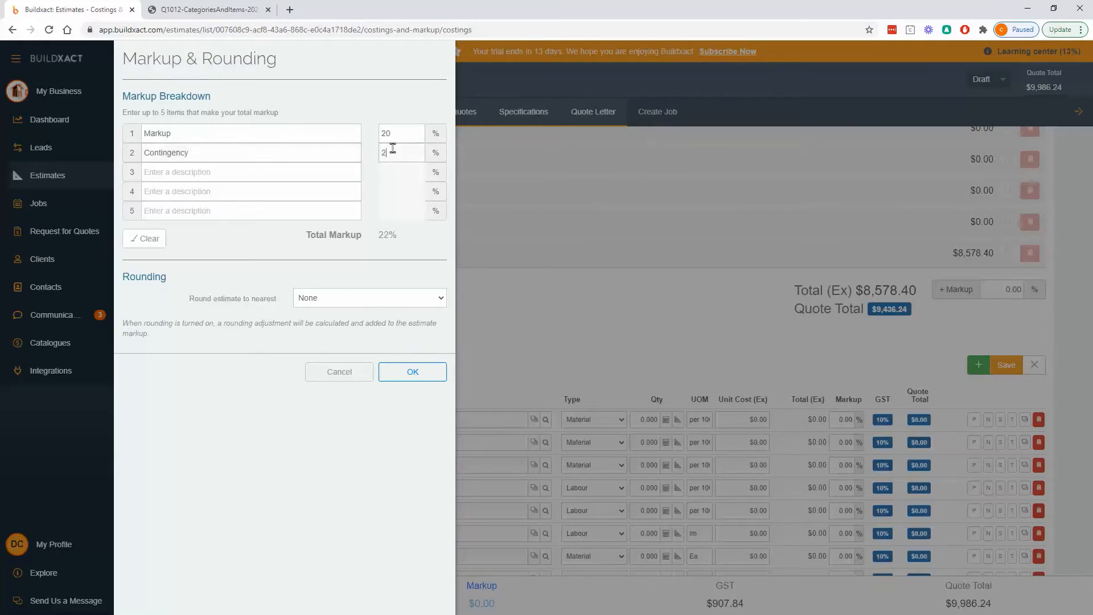
type("O")
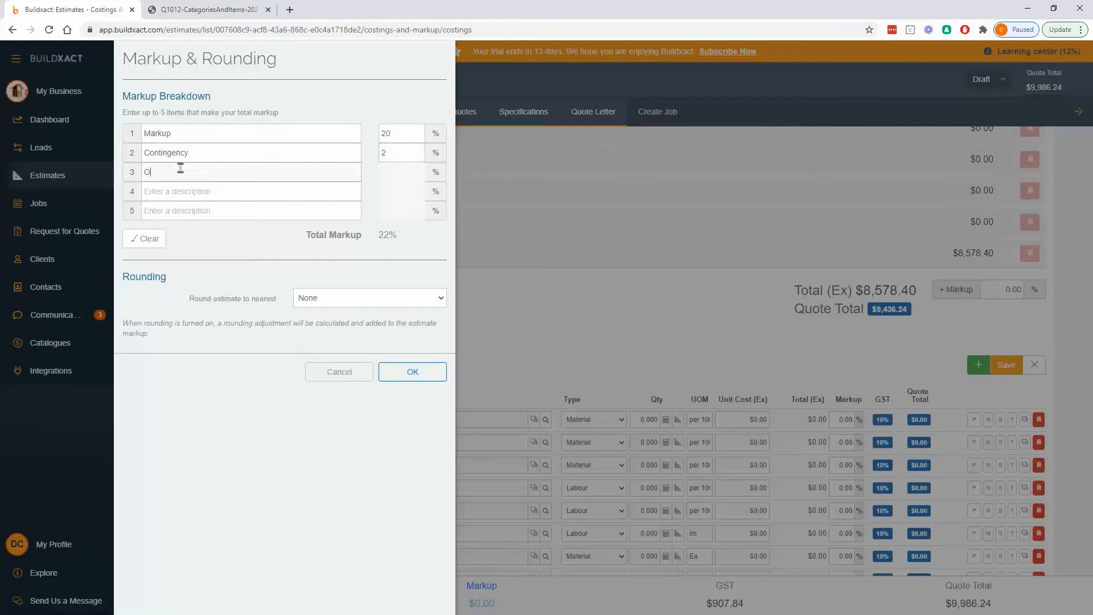
type("Overhead")
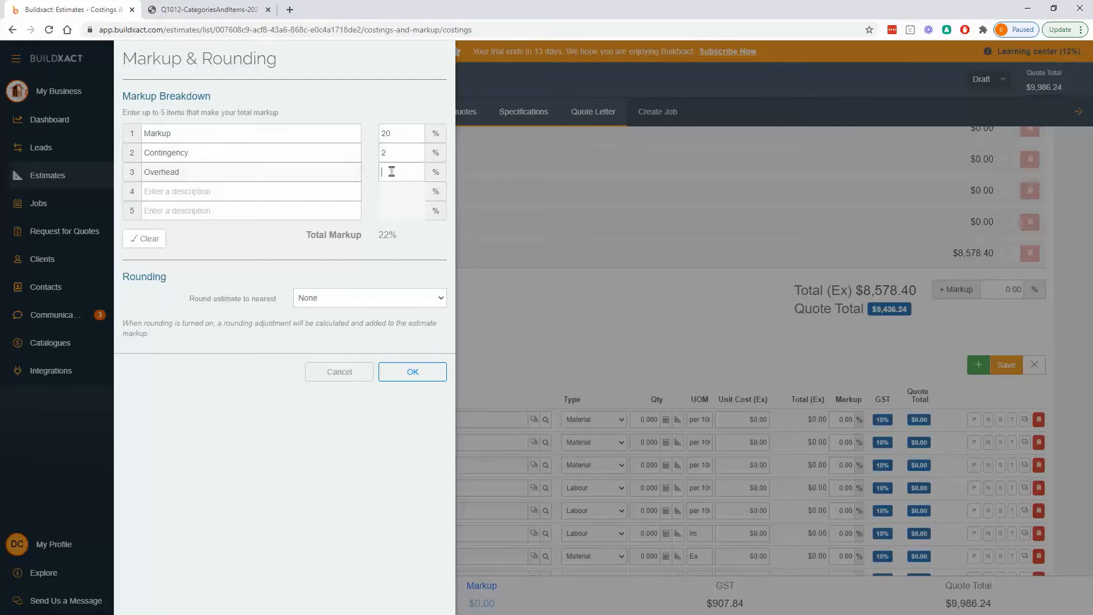
type("2")
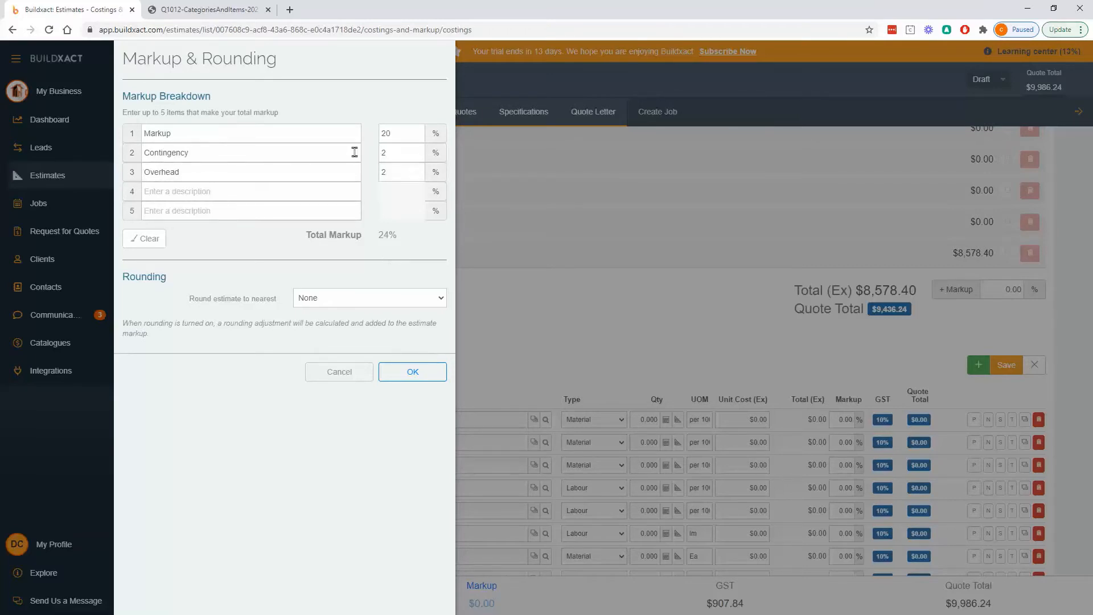
left_click(401, 172)
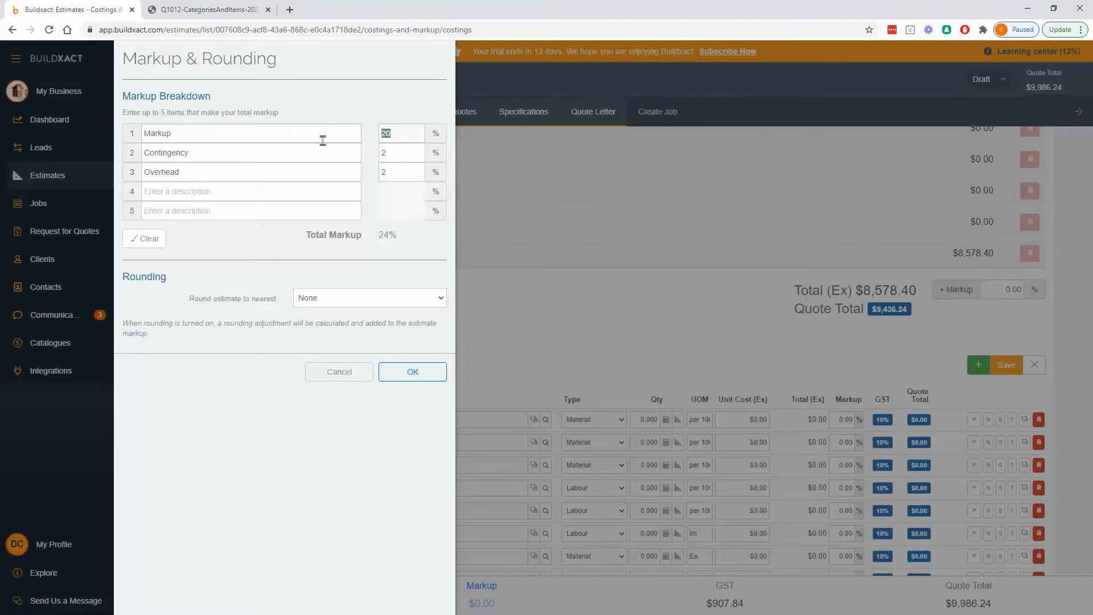
mouse_move(229, 155)
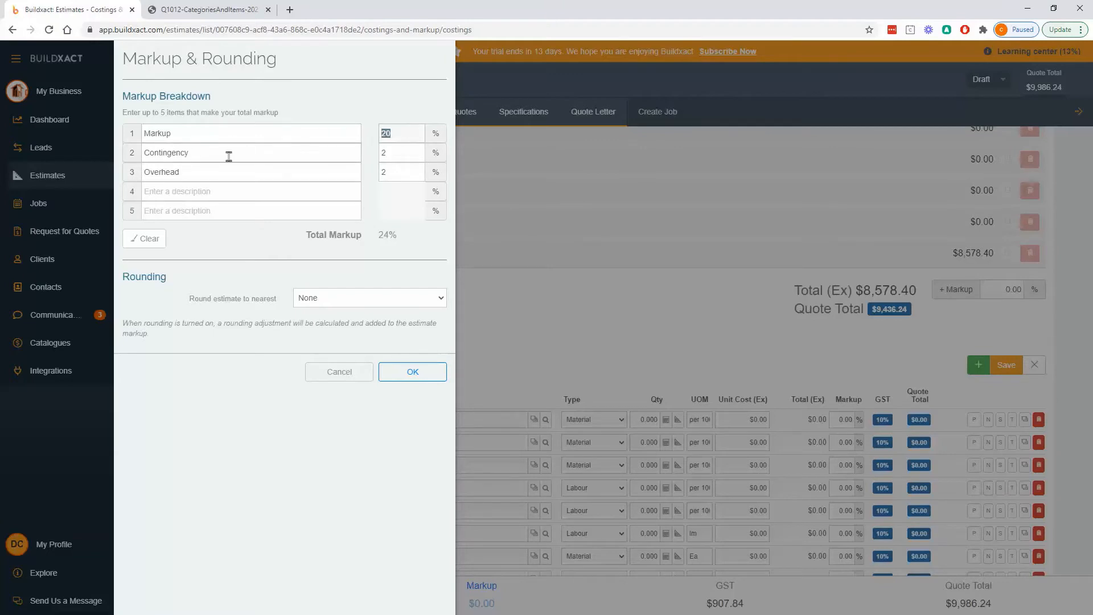
mouse_move(400, 281)
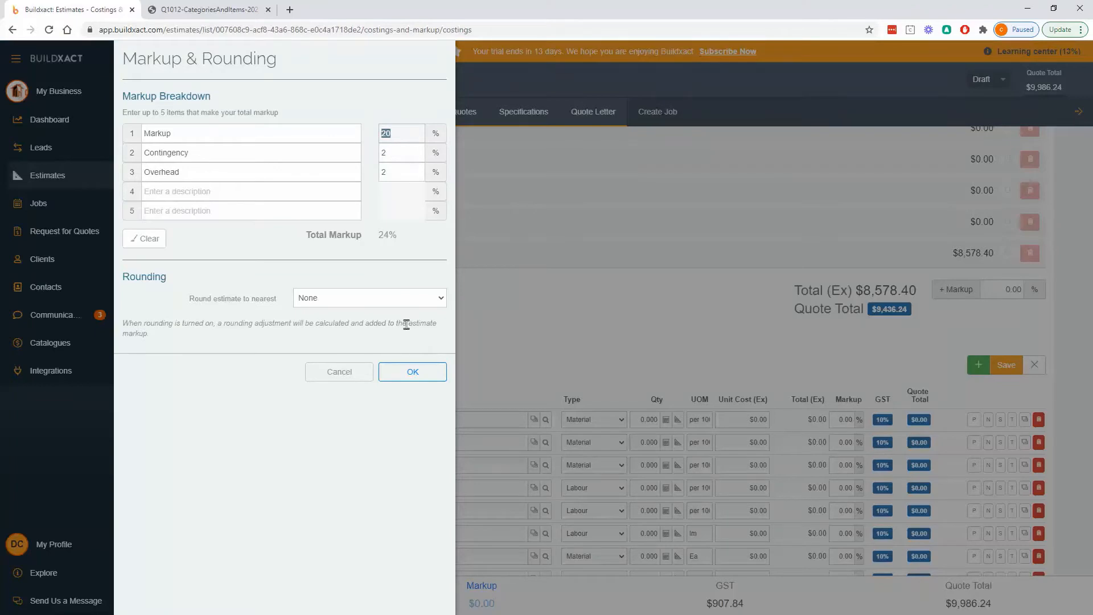
Step: Set 'Round estimate to nearest' to None and confirm the 24% markup settings
left_click(368, 298)
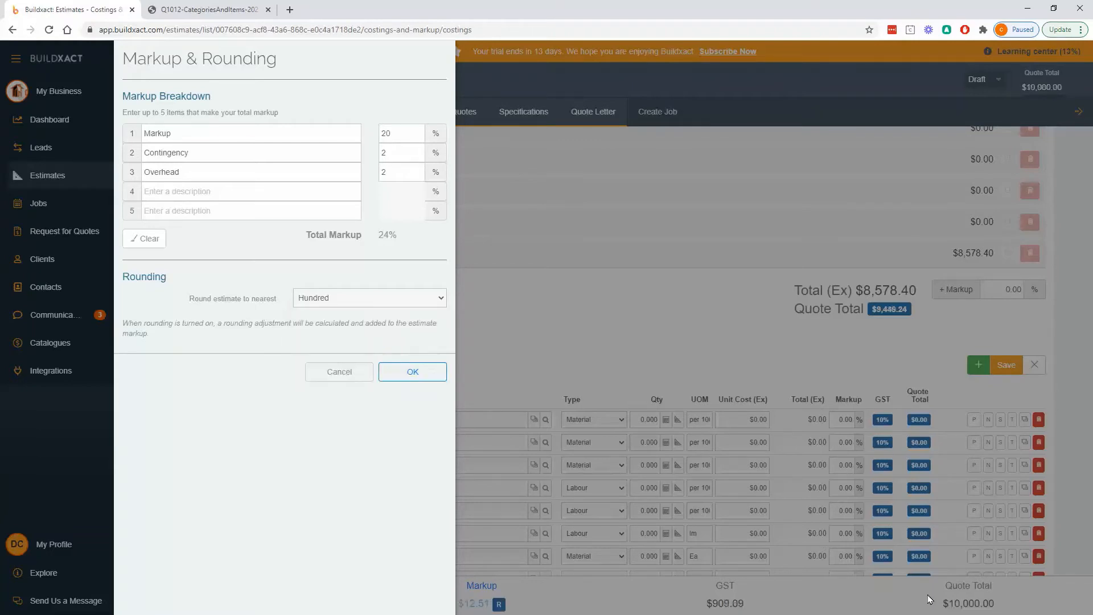
mouse_move(379, 320)
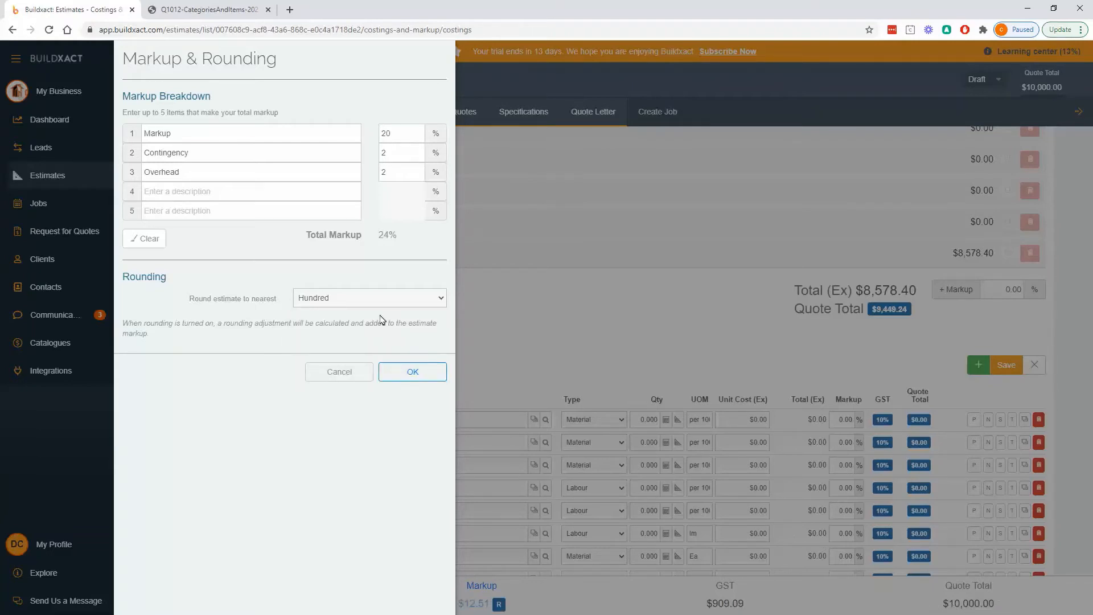
left_click(369, 298)
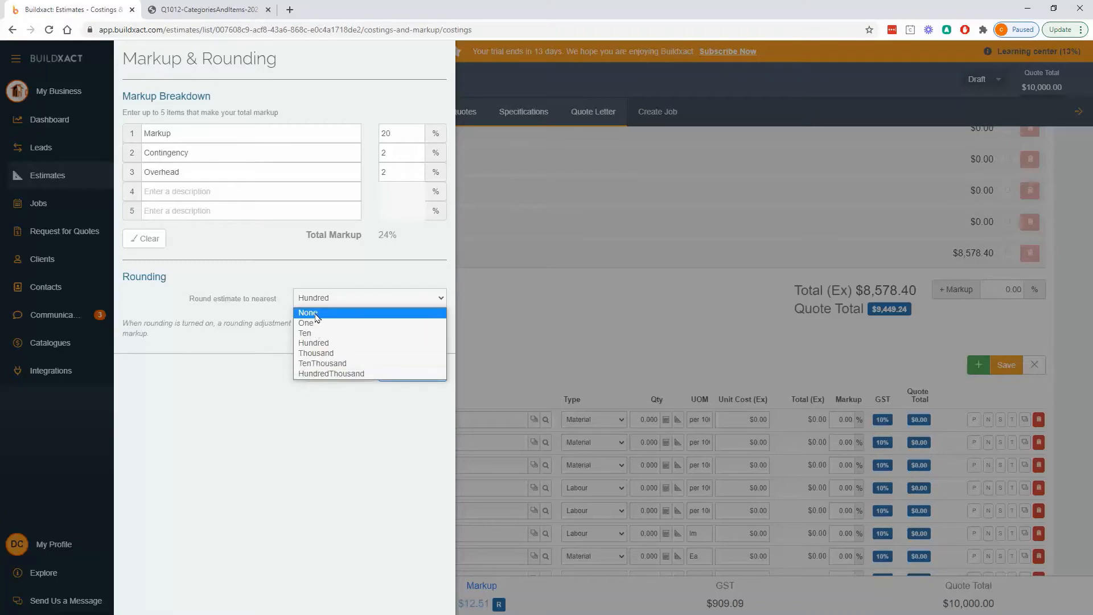
left_click(307, 313)
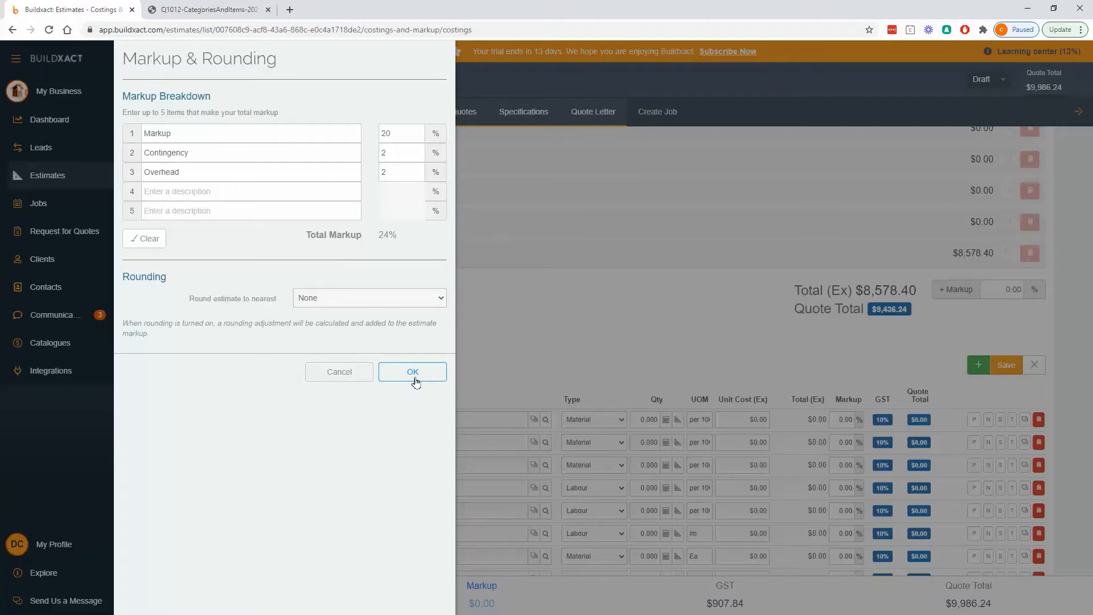
left_click(412, 371)
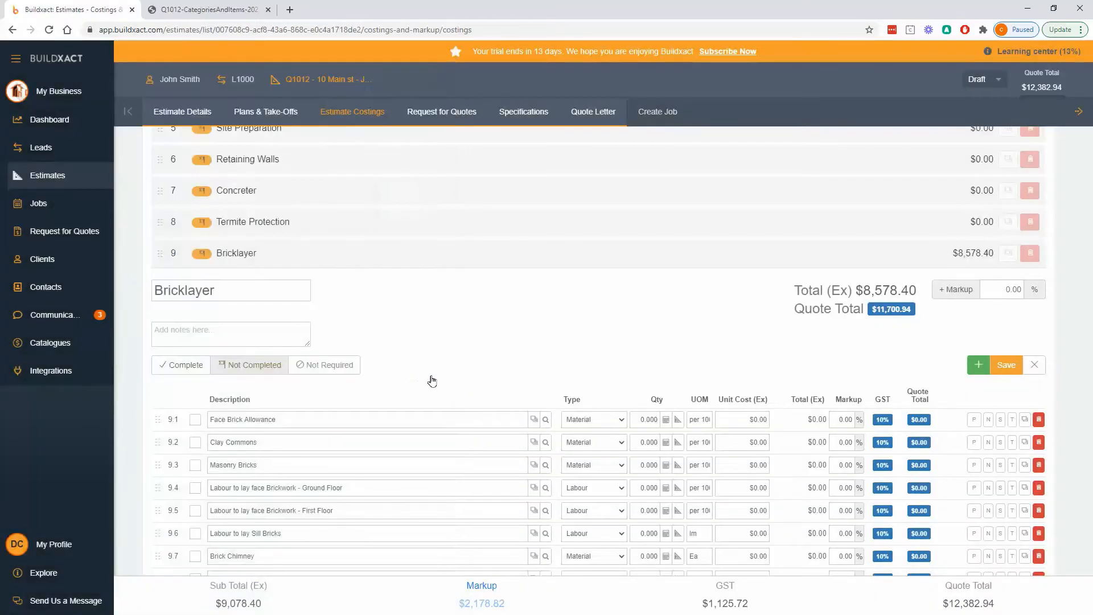
Step: Scroll to 9.24 Bricks ($7,058.70) and 9.25 Bricks labour ($4,642.24) in the Bricklayer list
left_click(1005, 364)
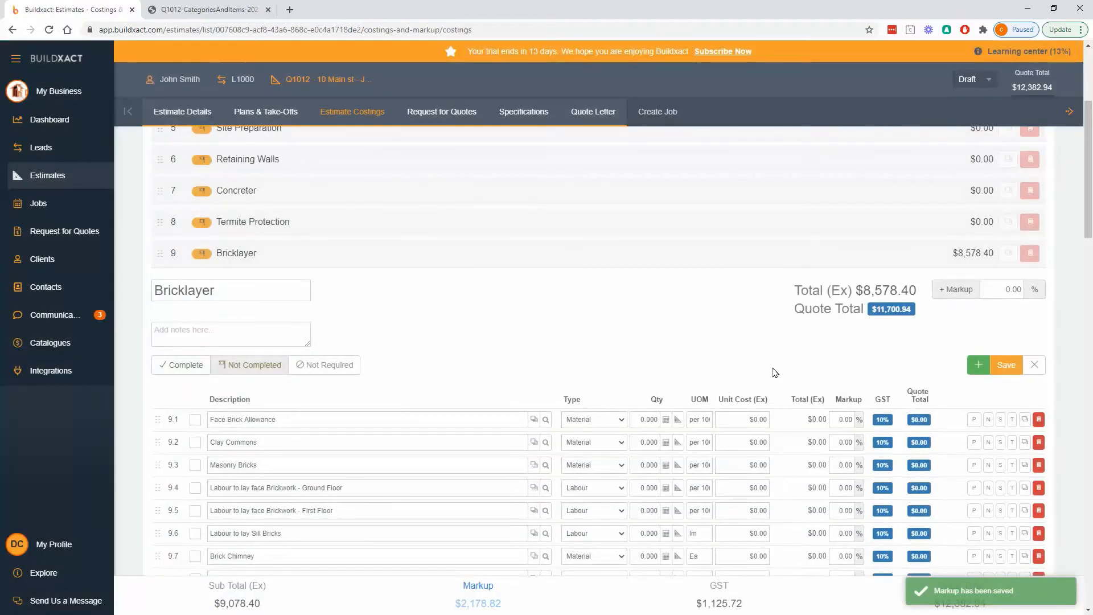
scroll("down", 3)
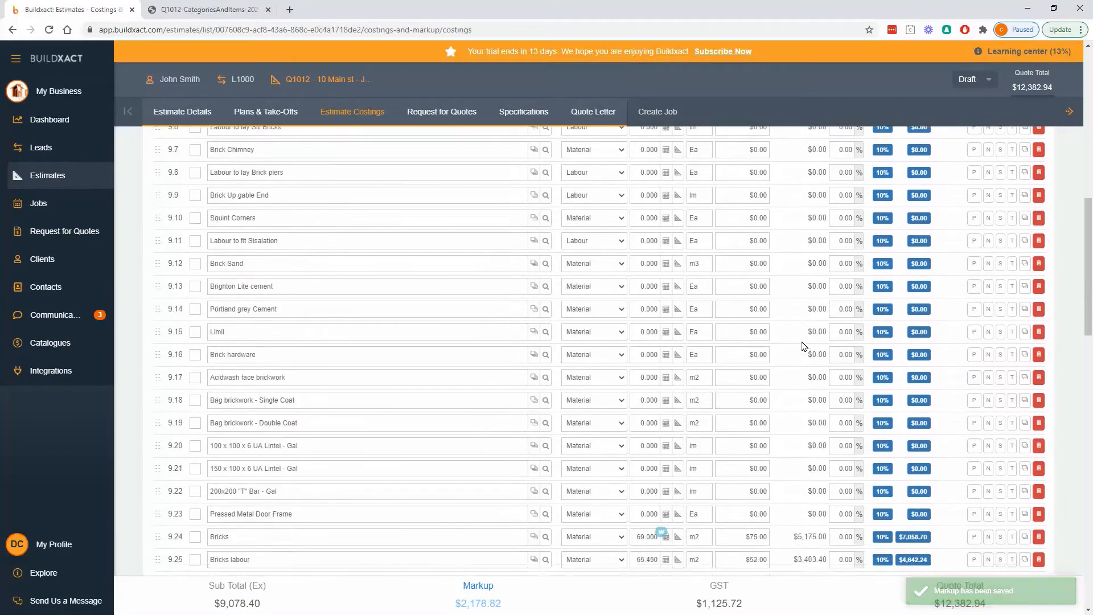
scroll("down", 3)
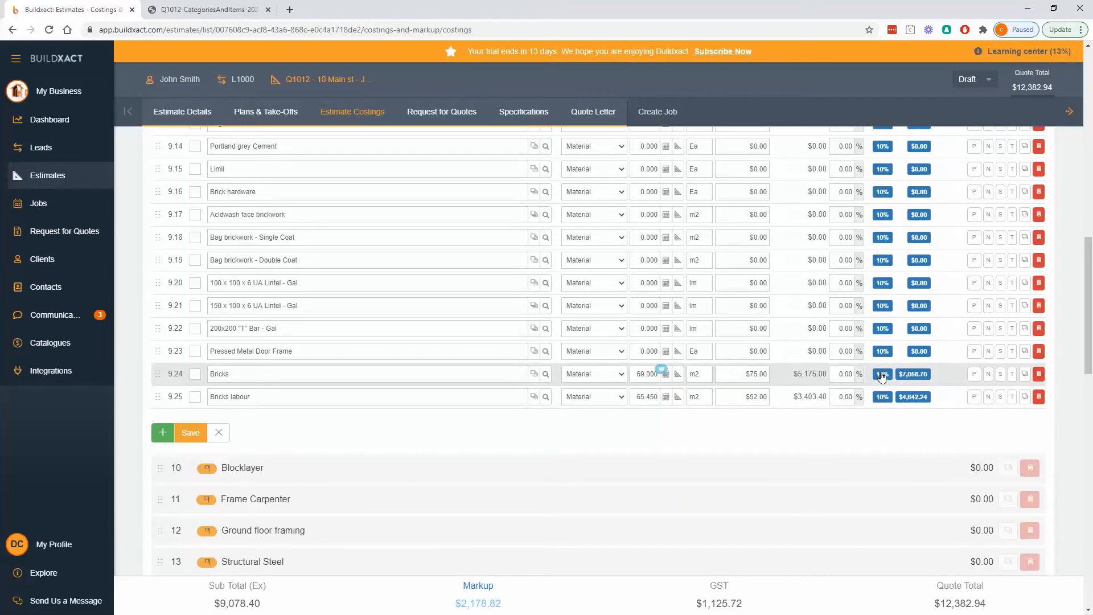
left_click(882, 375)
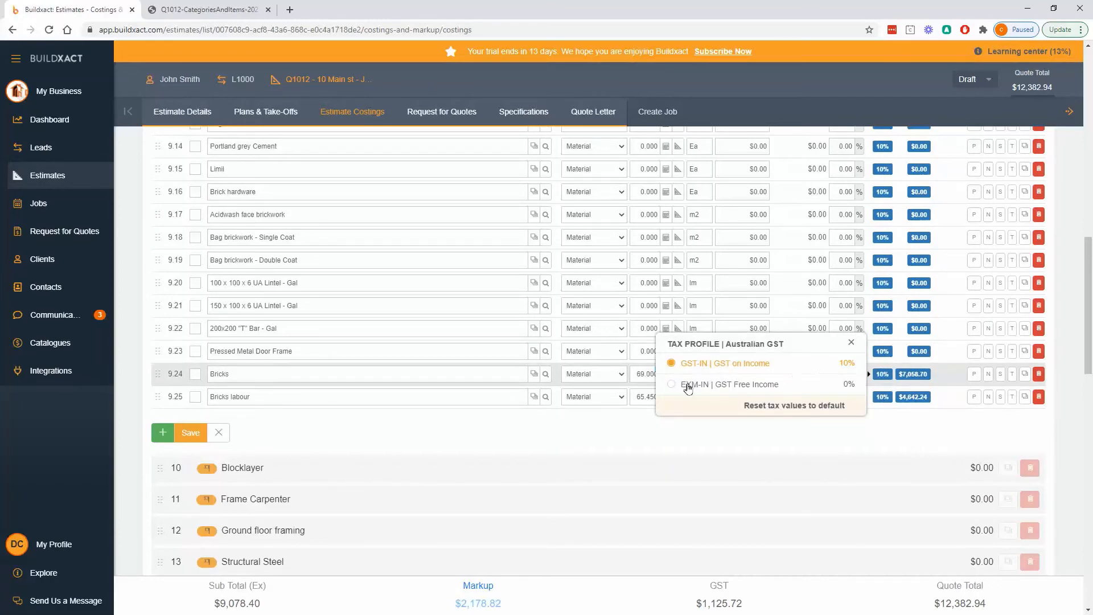
mouse_move(767, 388)
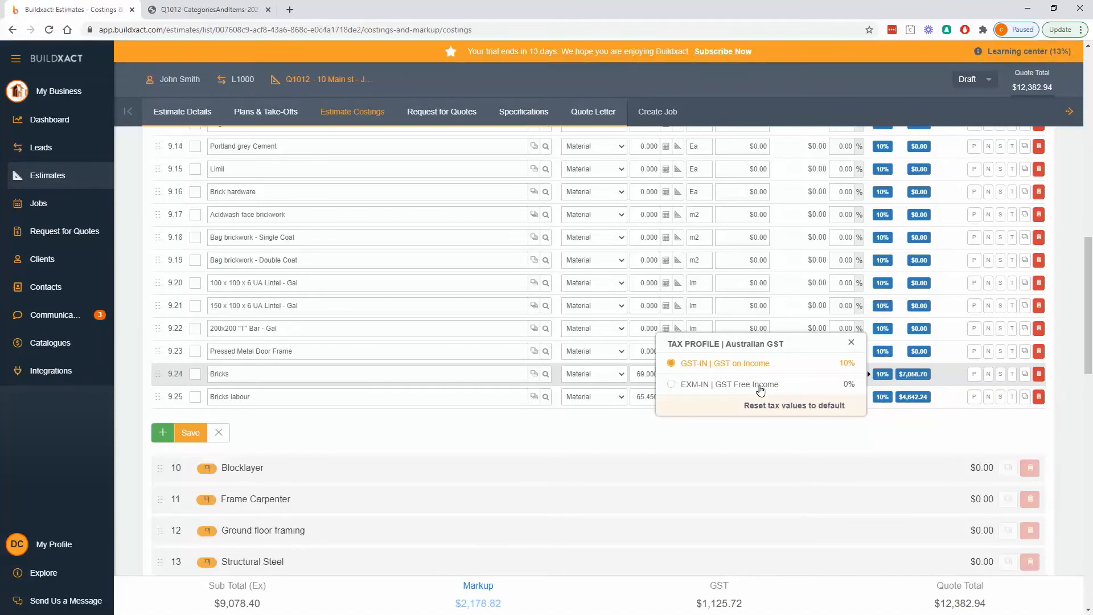
left_click(671, 384)
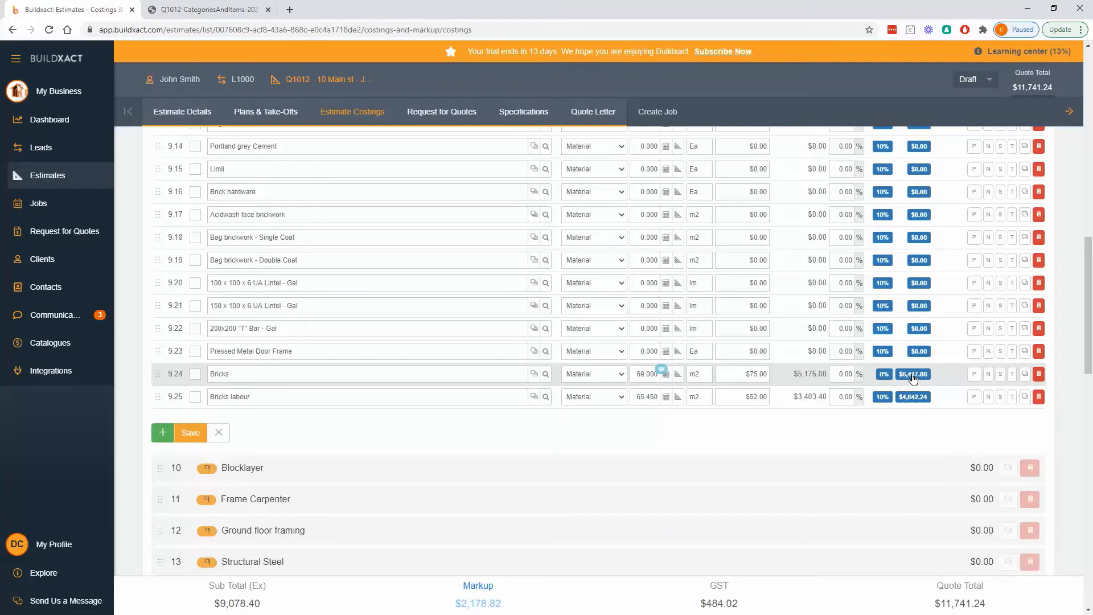
left_click(883, 373)
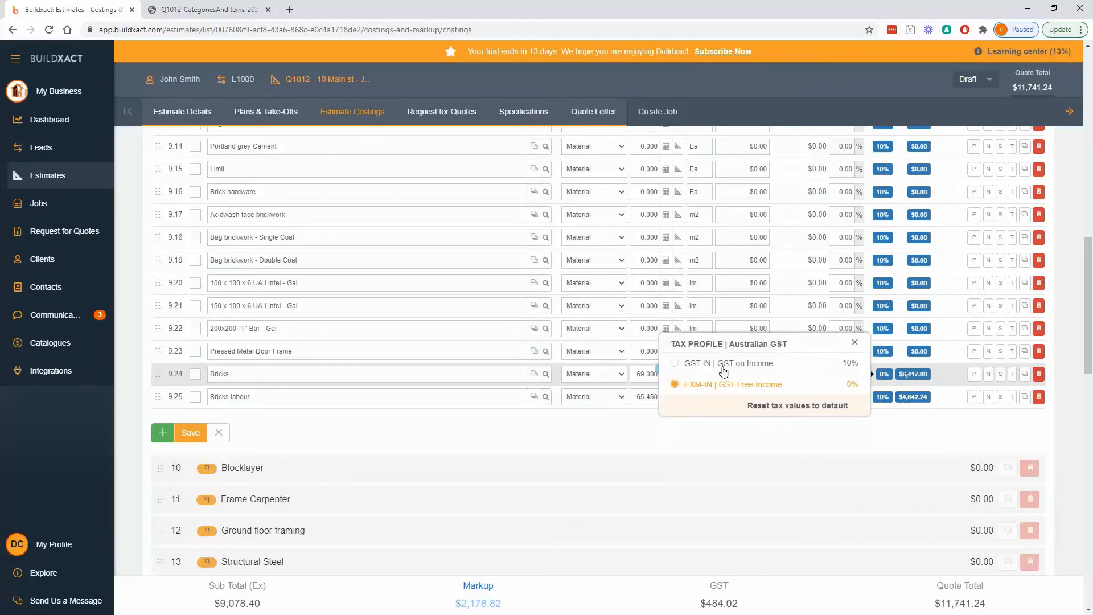
left_click(674, 363)
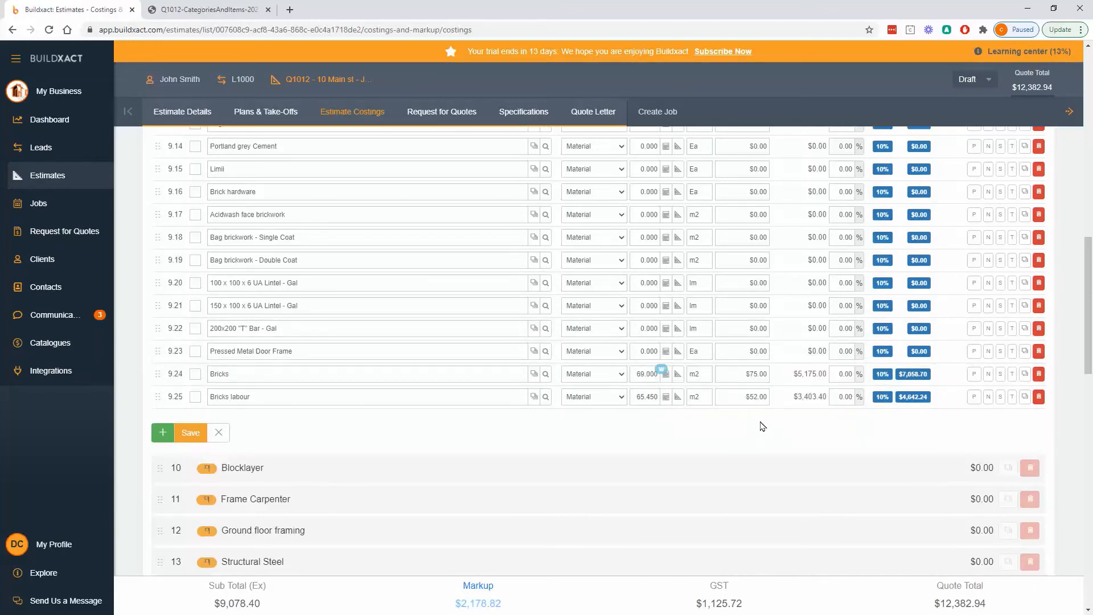
mouse_move(952, 415)
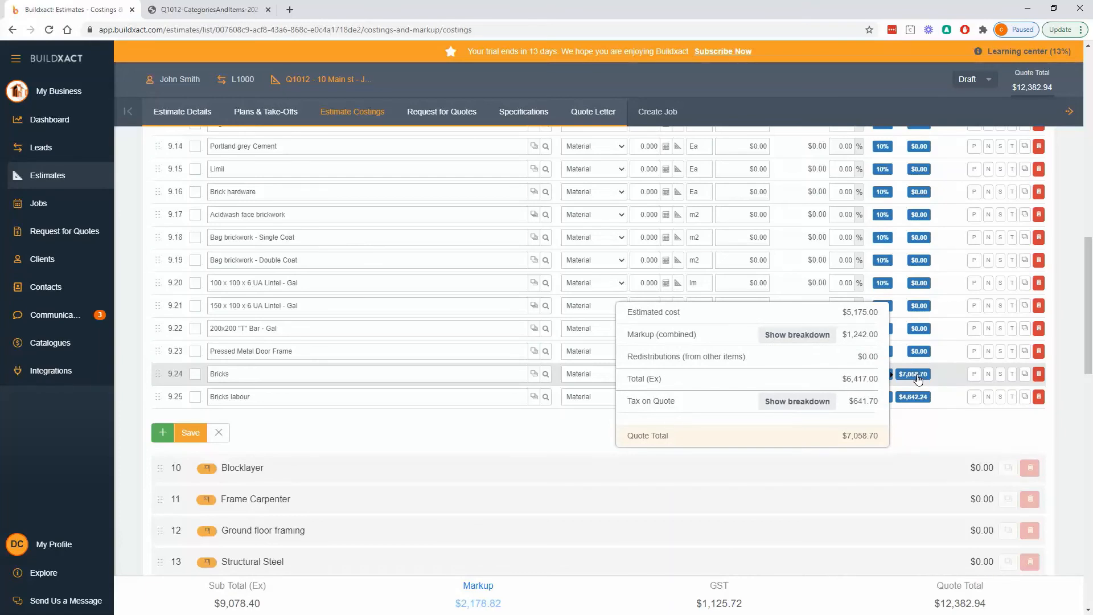
mouse_move(863, 331)
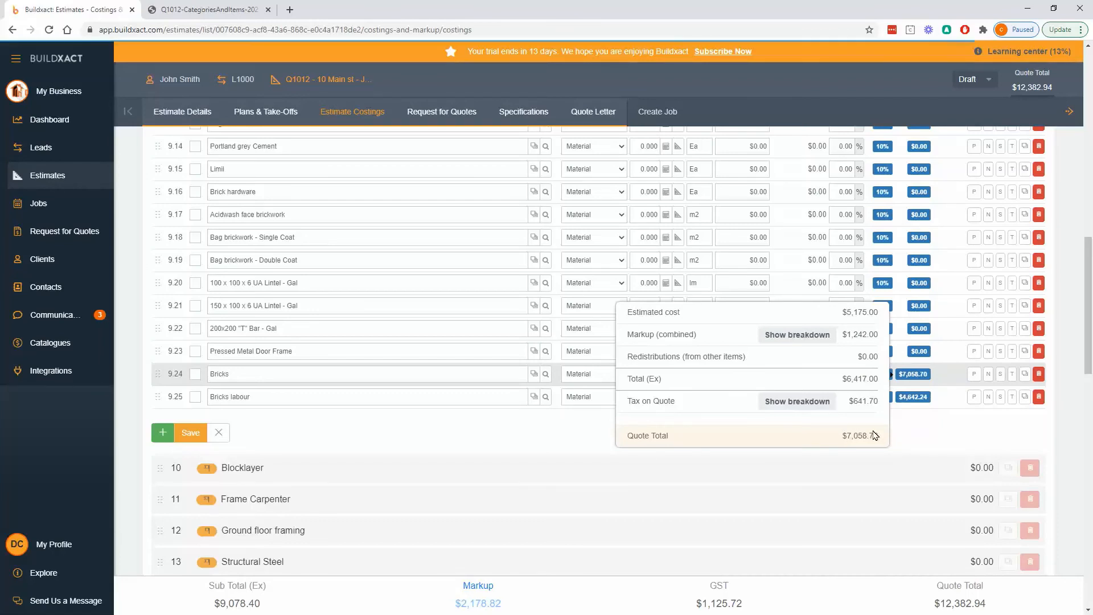
mouse_move(880, 438)
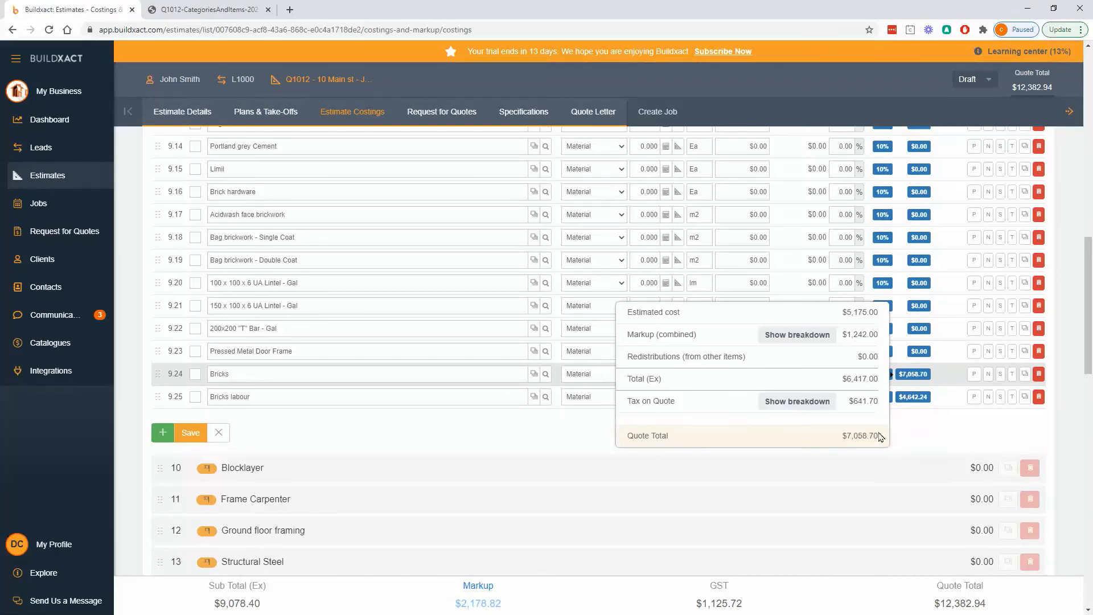
mouse_move(917, 439)
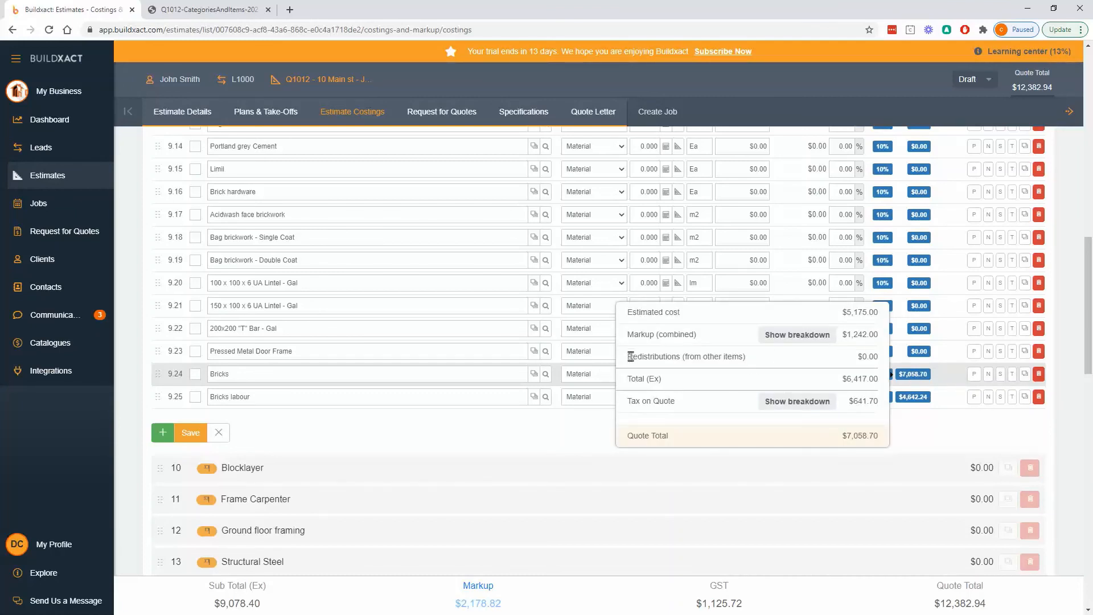
double_click(686, 356)
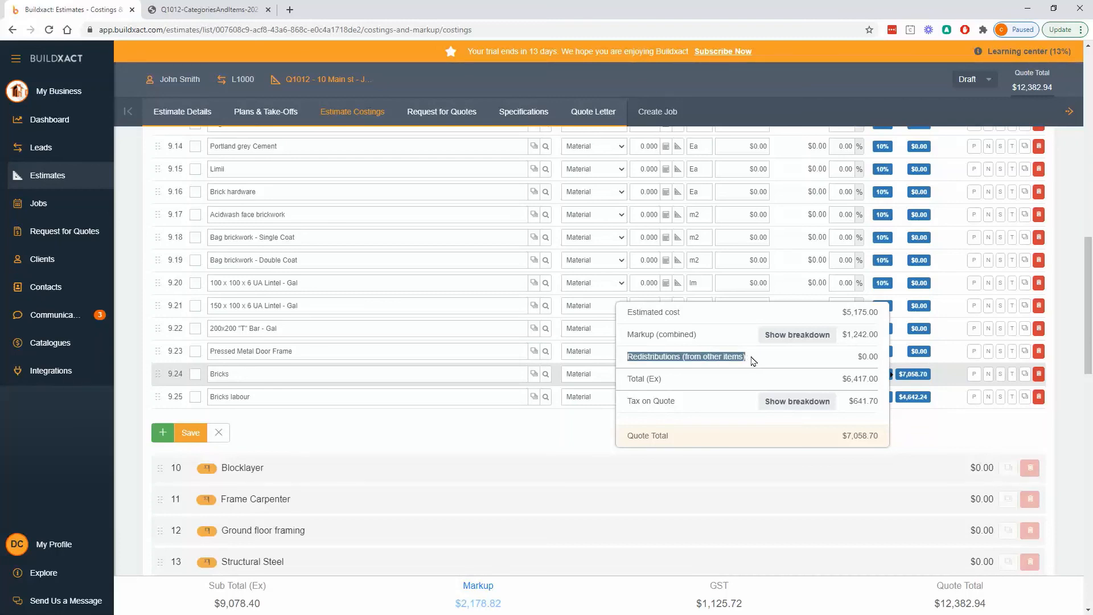
mouse_move(780, 362)
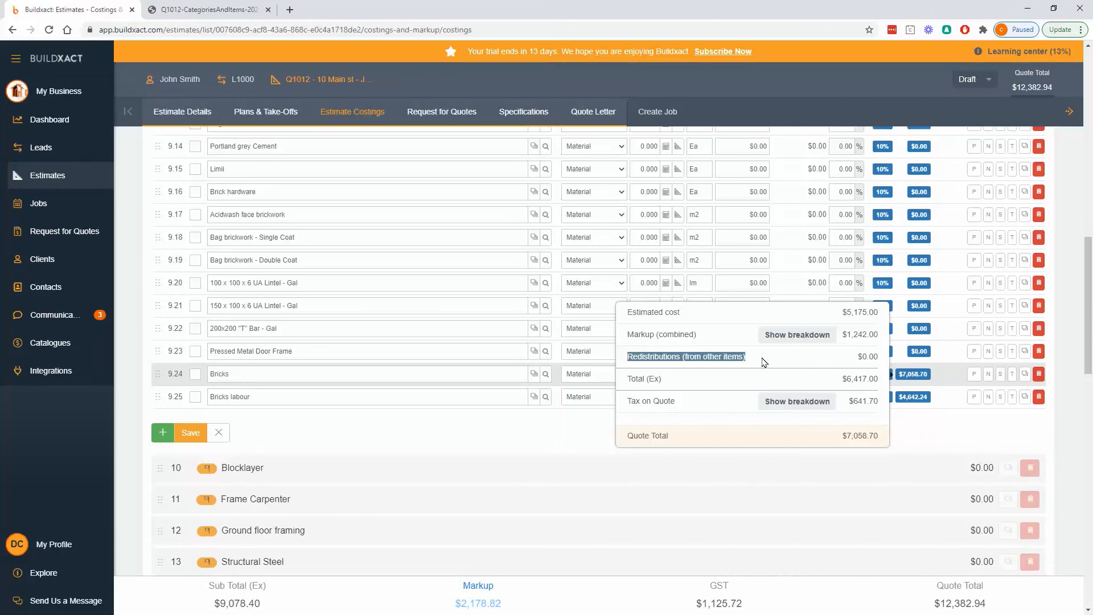
mouse_move(814, 357)
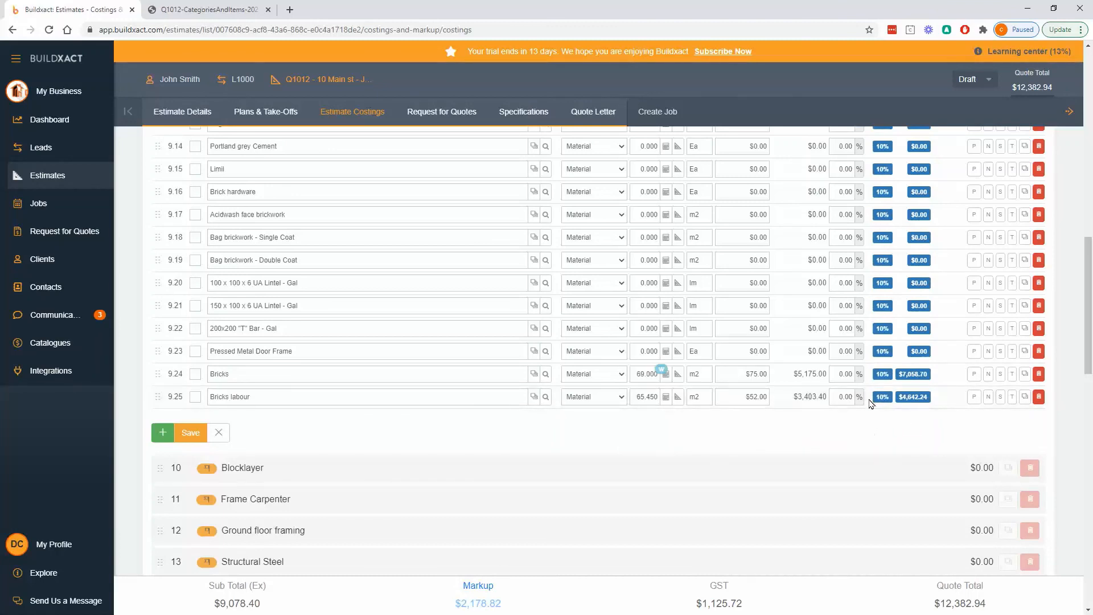
mouse_move(921, 429)
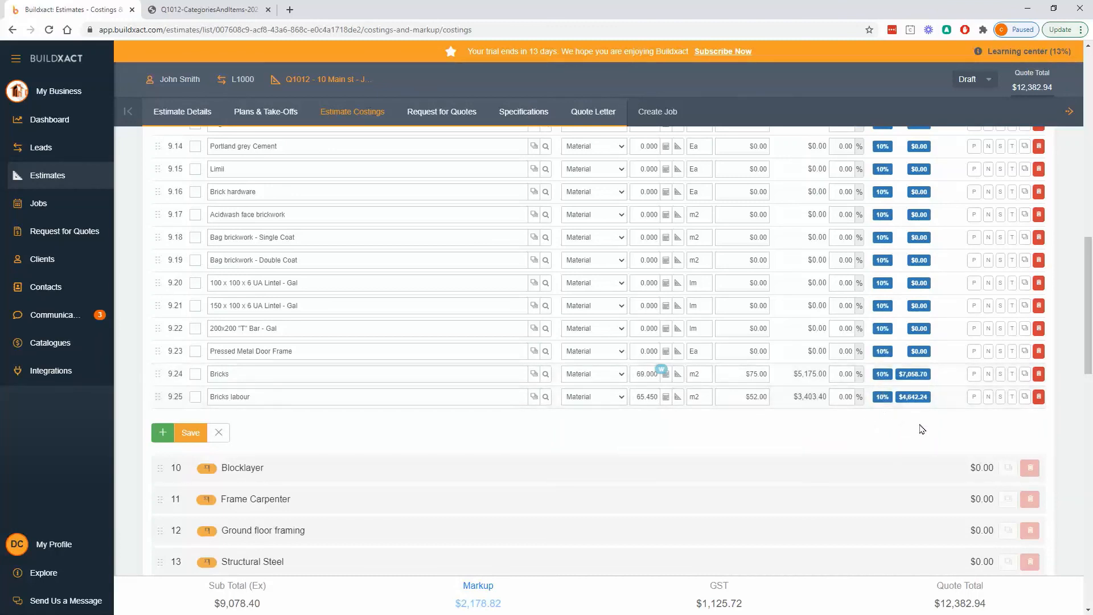